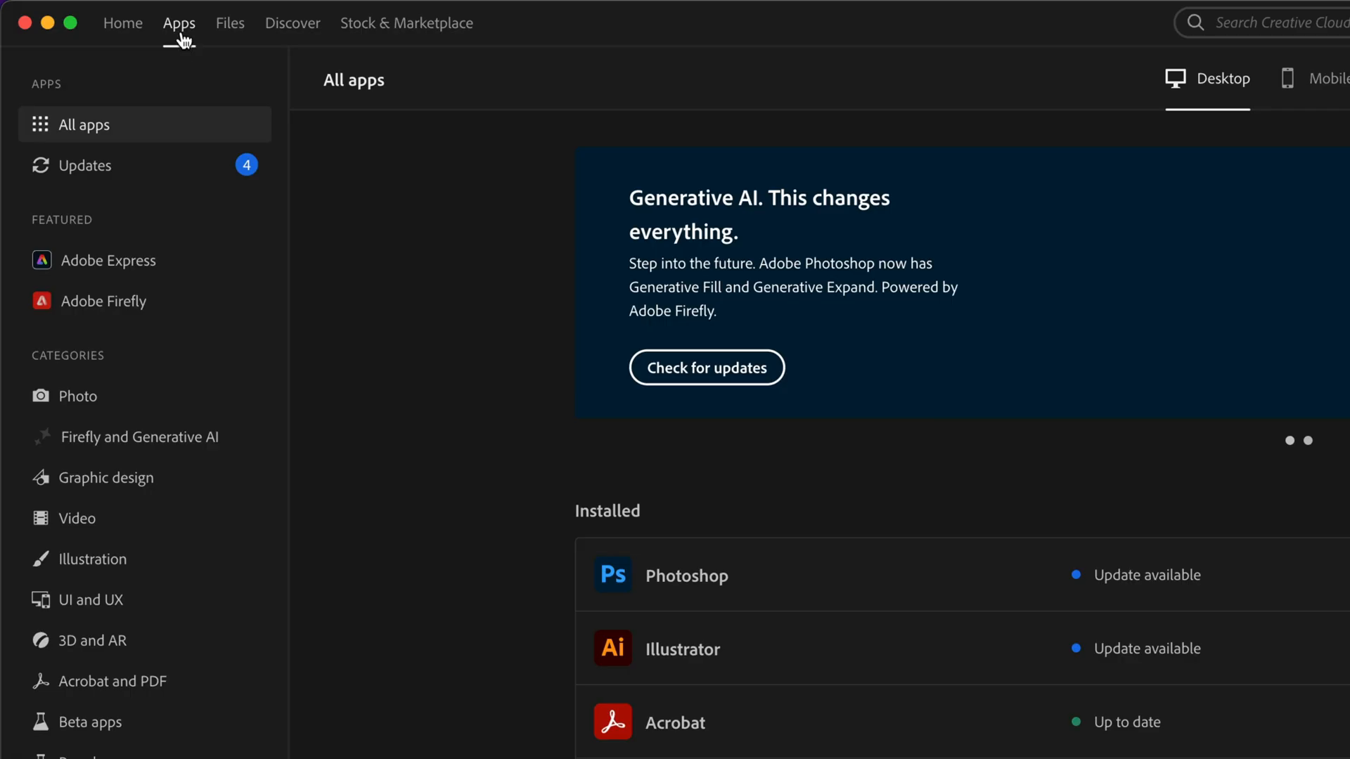
Watch the Generative Fill and Expand preview from the Apps banner, then continue to the Firefly site.
click(85, 164)
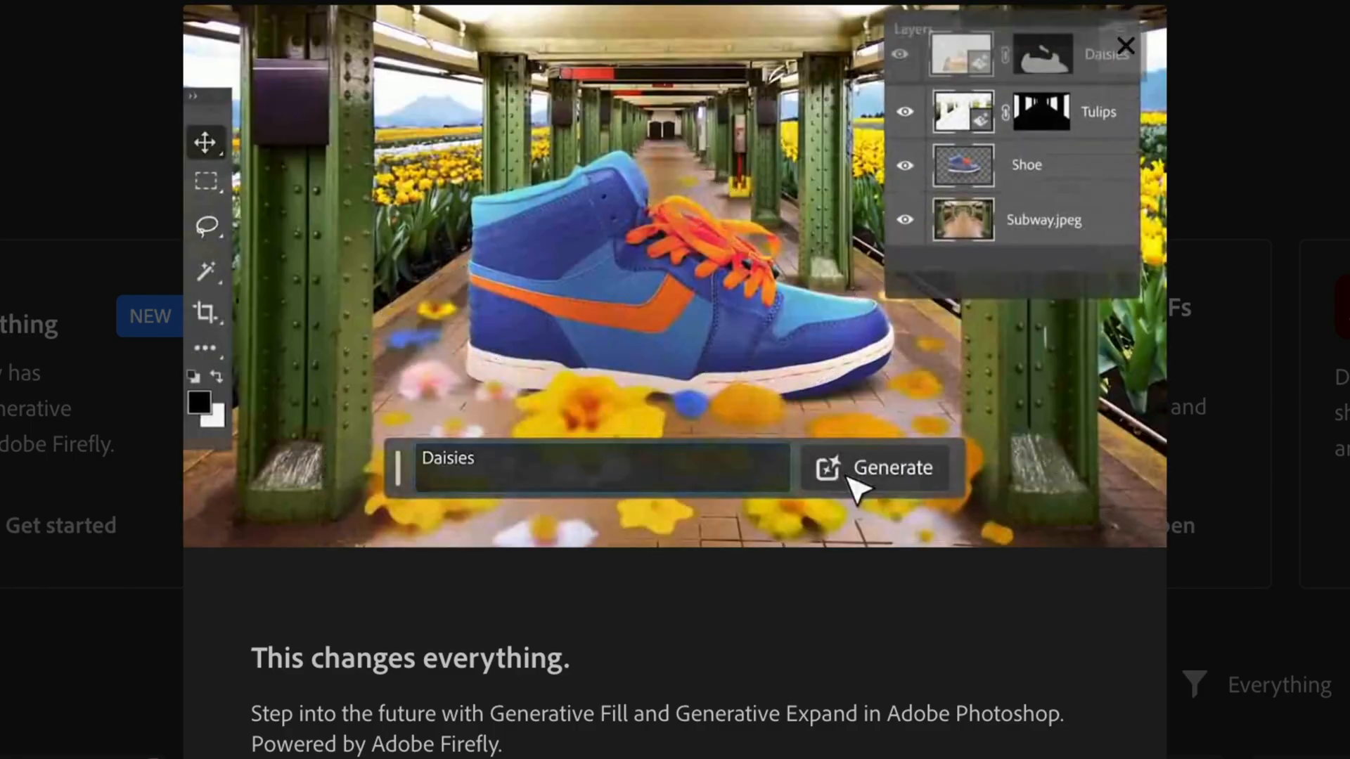
click(876, 467)
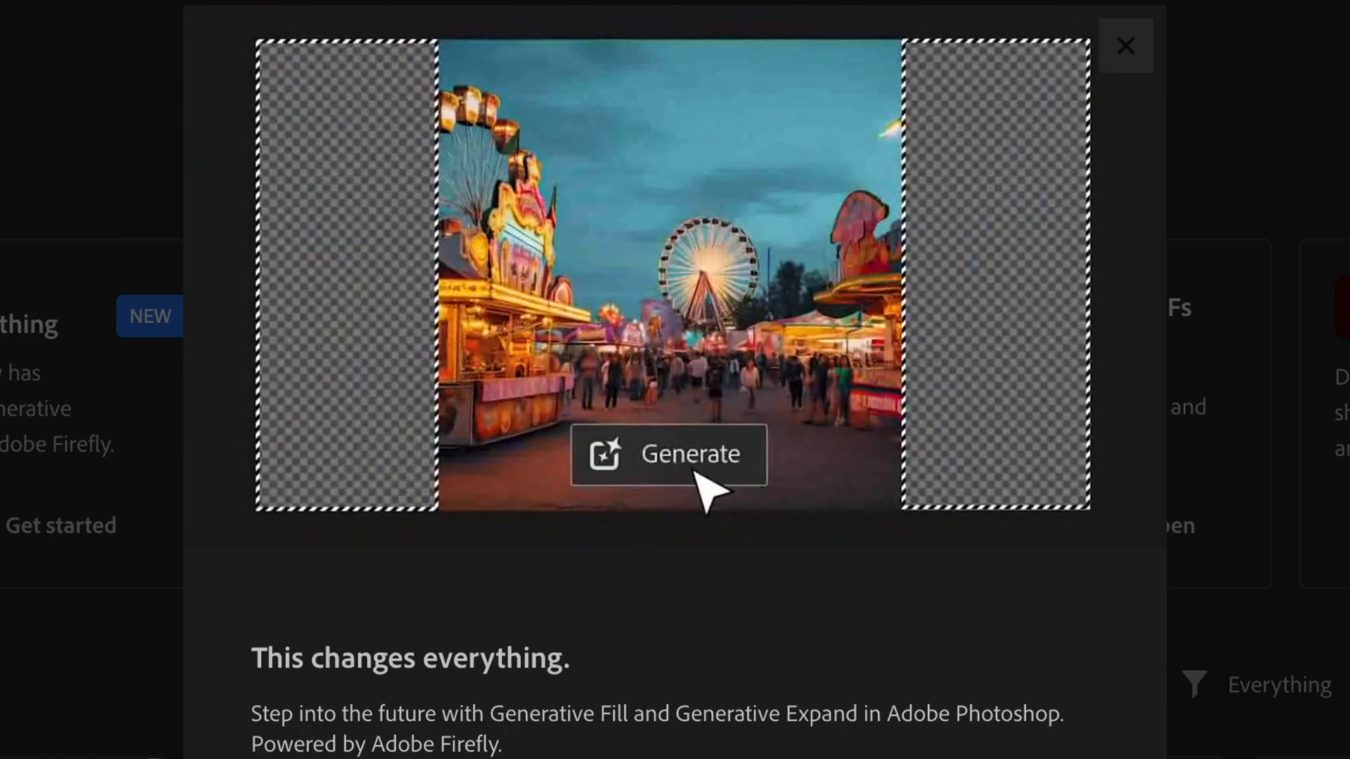
click(1125, 45)
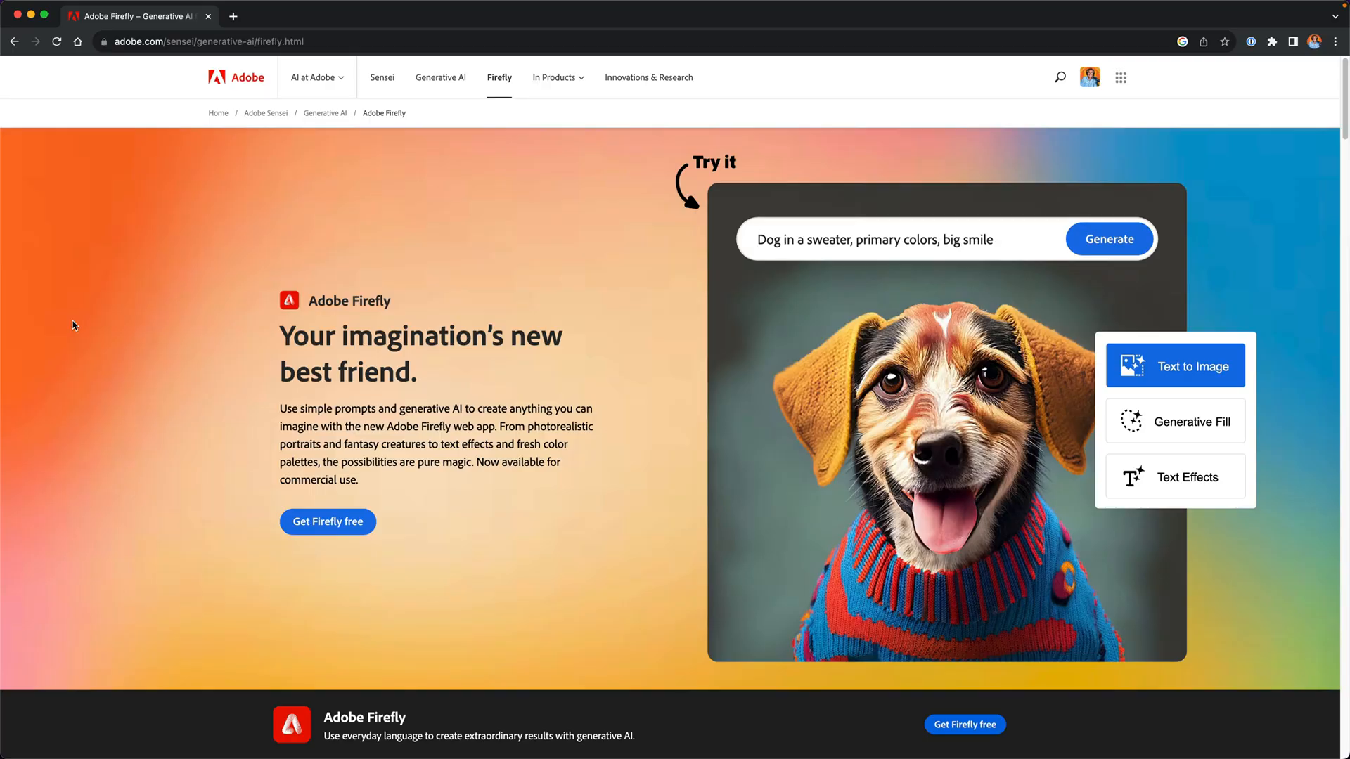
View the Firefly Generative Fill example, then search Launchpad for creative cloud.
click(1173, 421)
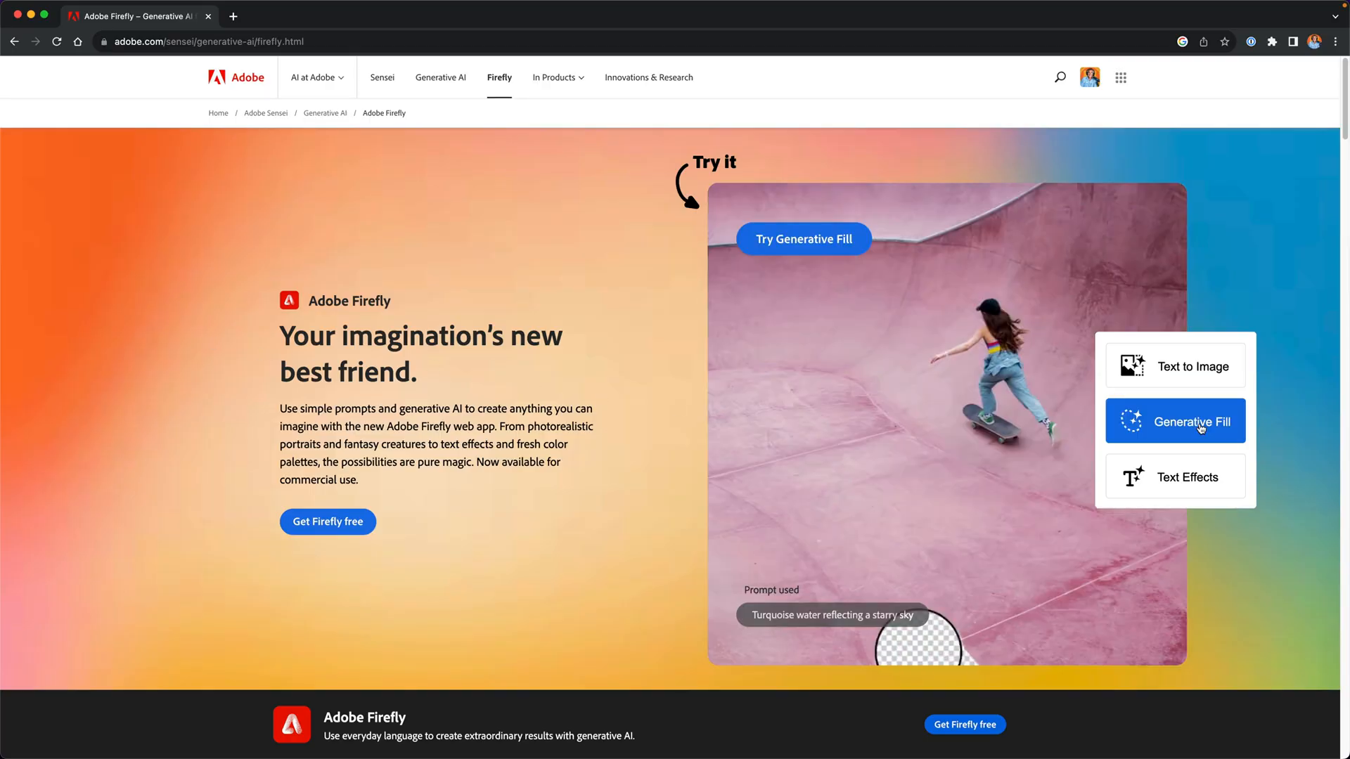
click(1187, 476)
text(creative cloud)
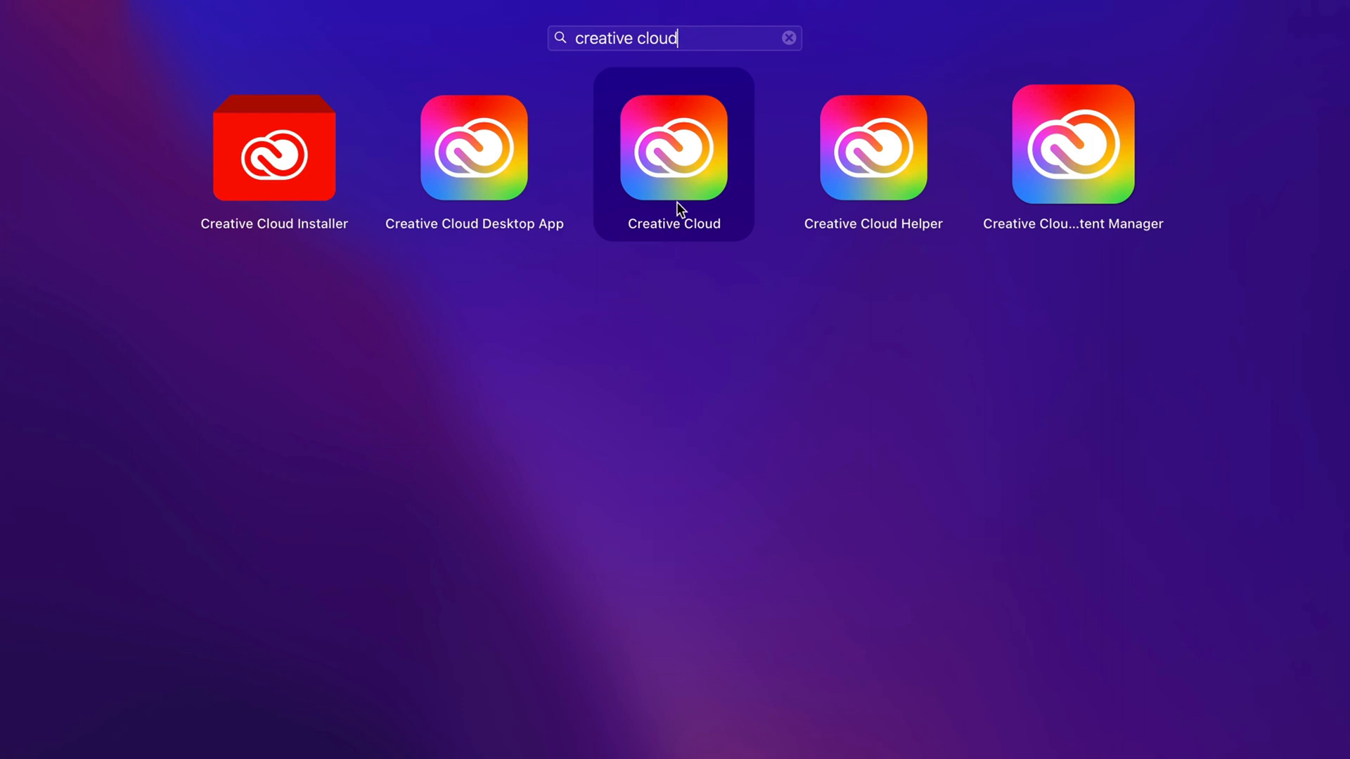
Launch Creative Cloud from Launchpad and reach its app updates list.
double_click(674, 146)
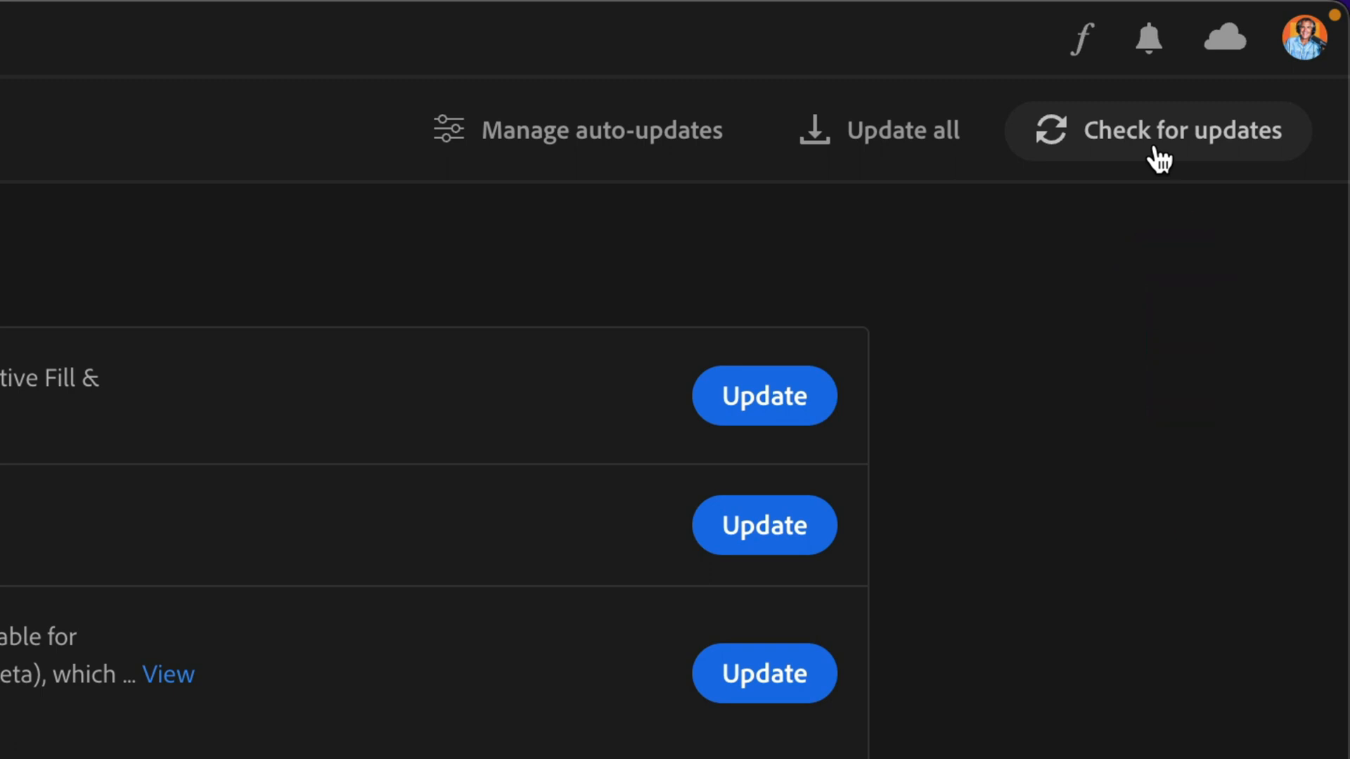
Check for updates and start Update all with settings imported and old versions removed.
click(1158, 130)
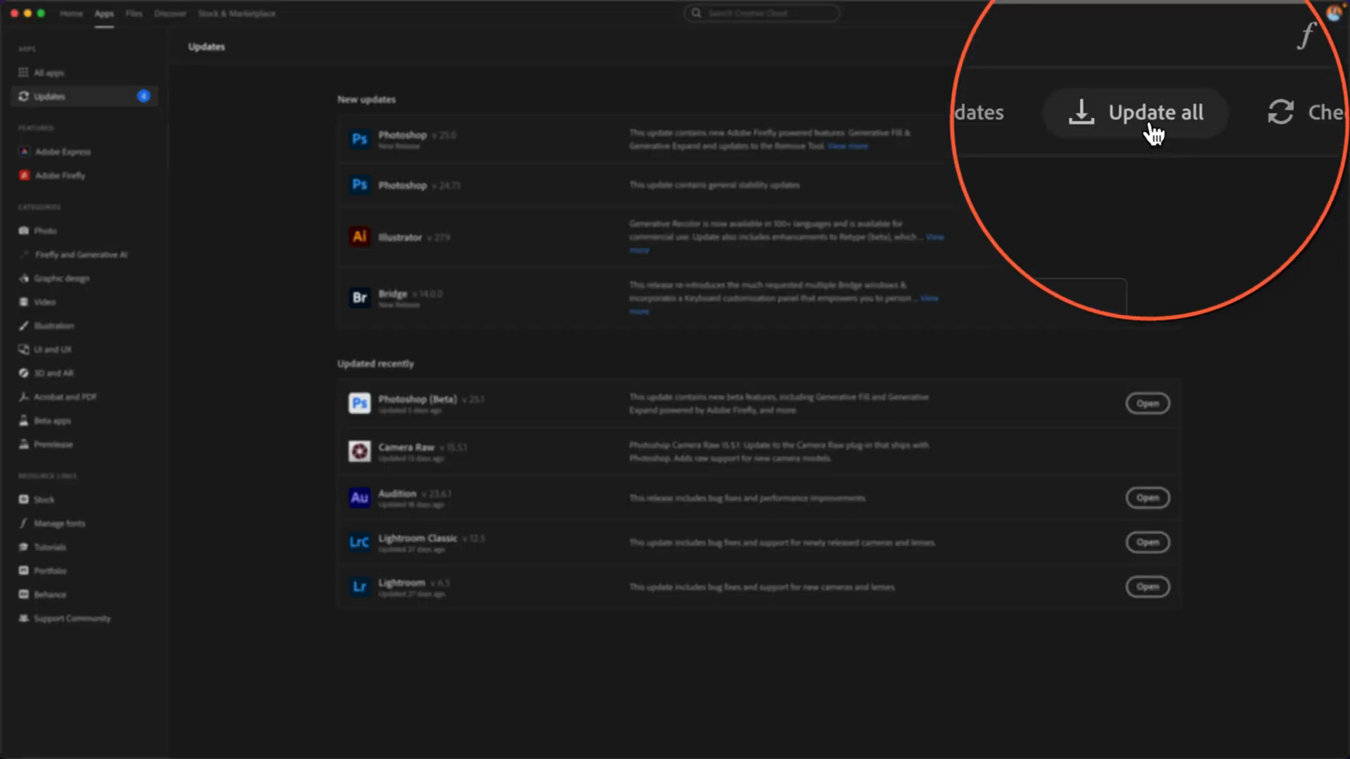
click(1157, 112)
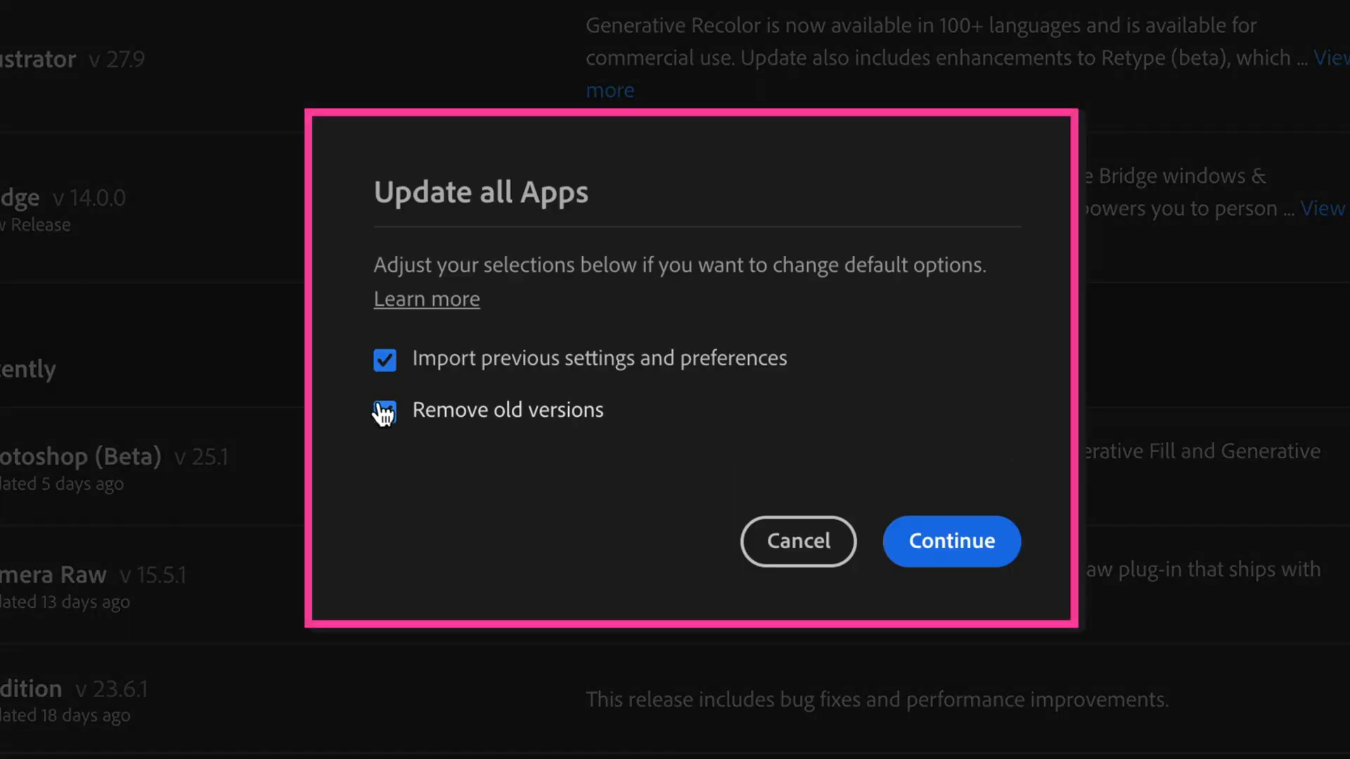
click(384, 409)
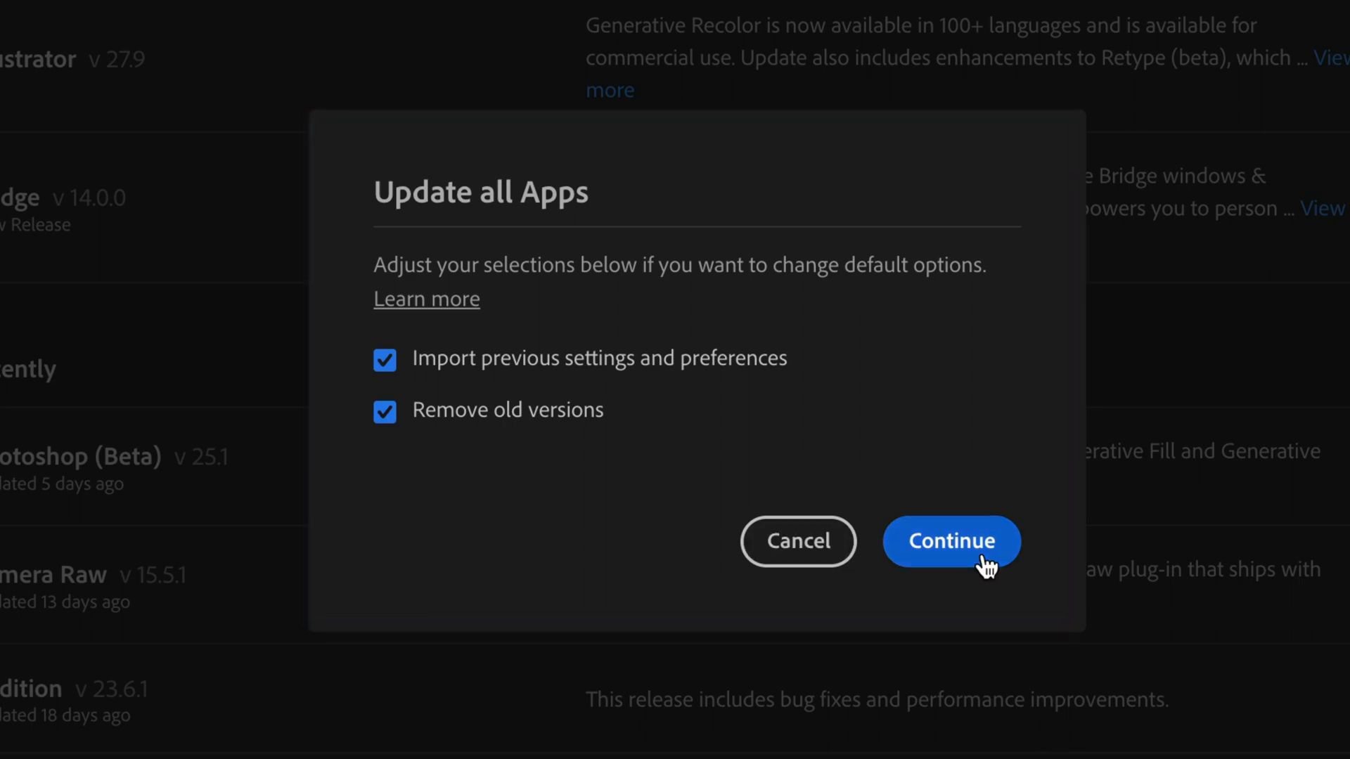
click(949, 541)
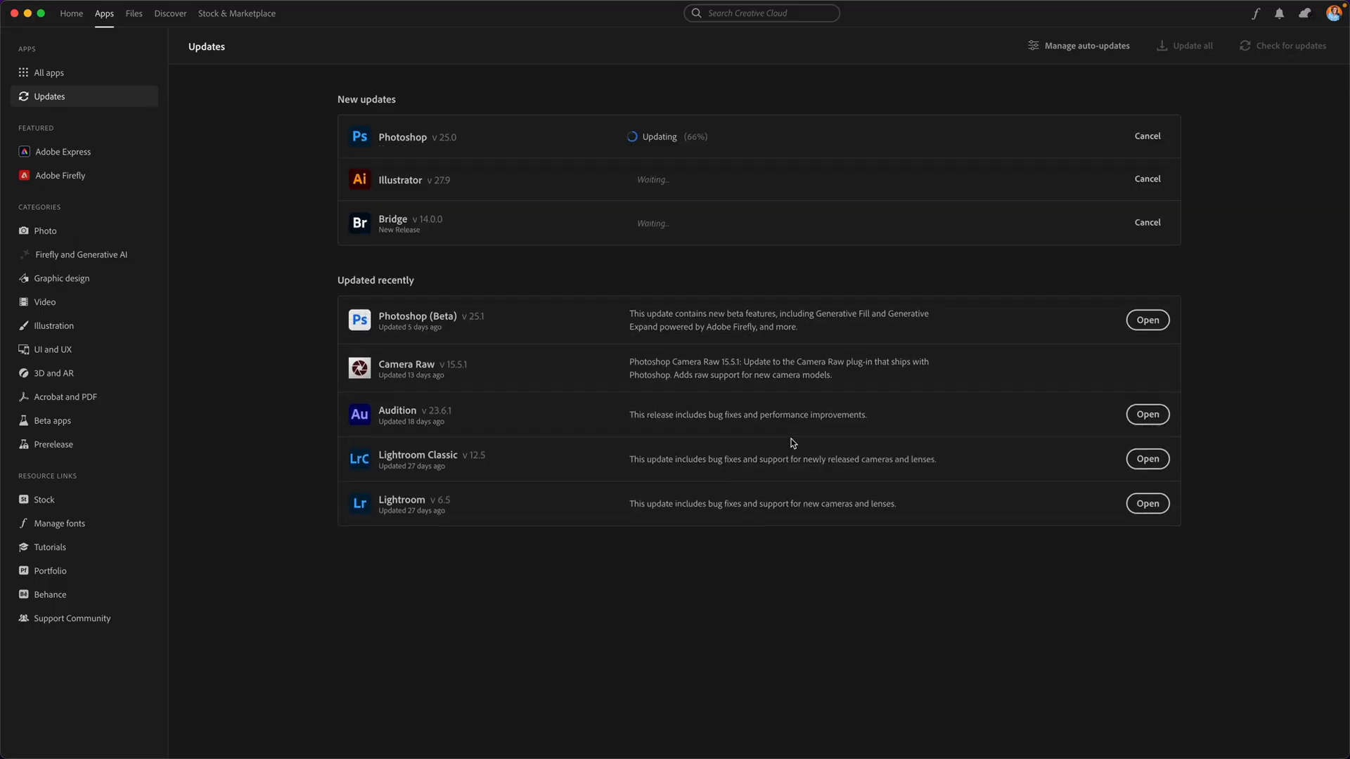
Let all app updates finish, then open Adobe Firefly from the Featured sidebar.
click(48, 72)
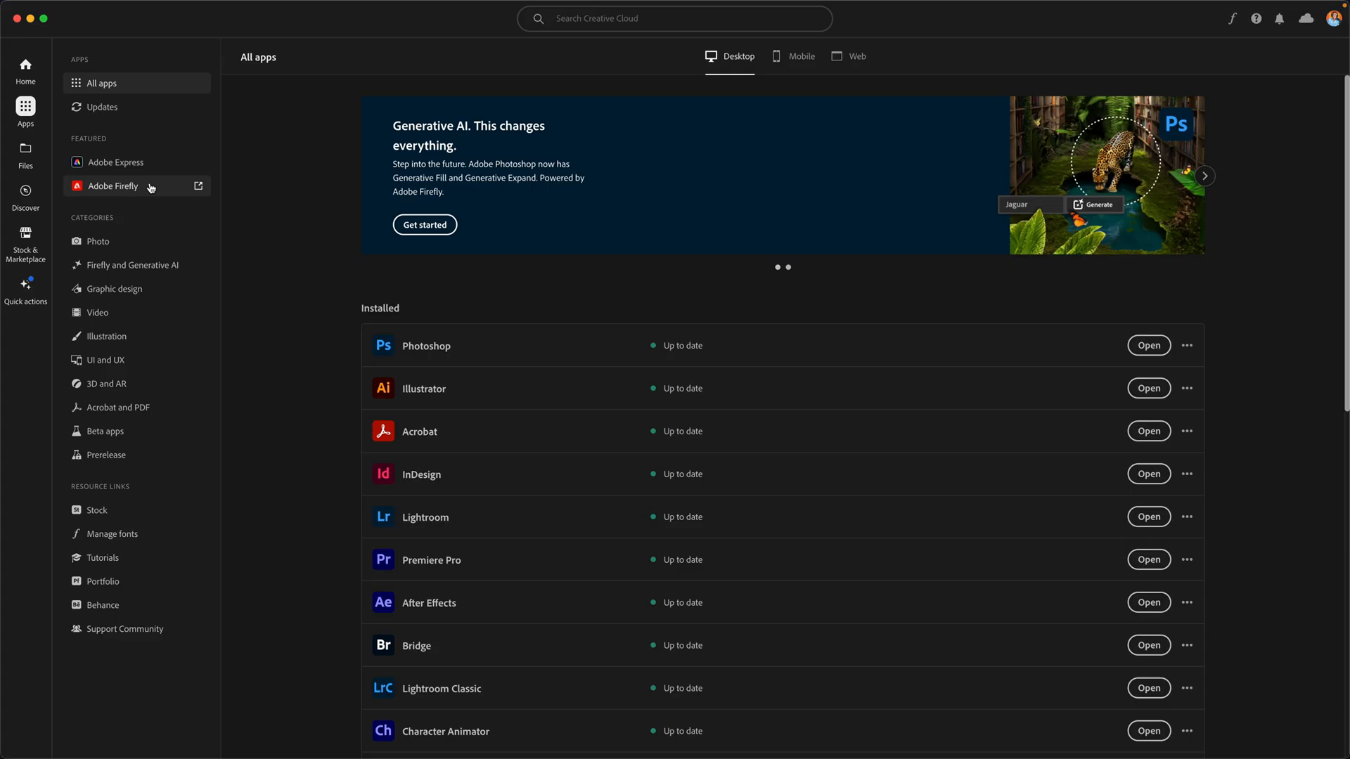
click(113, 186)
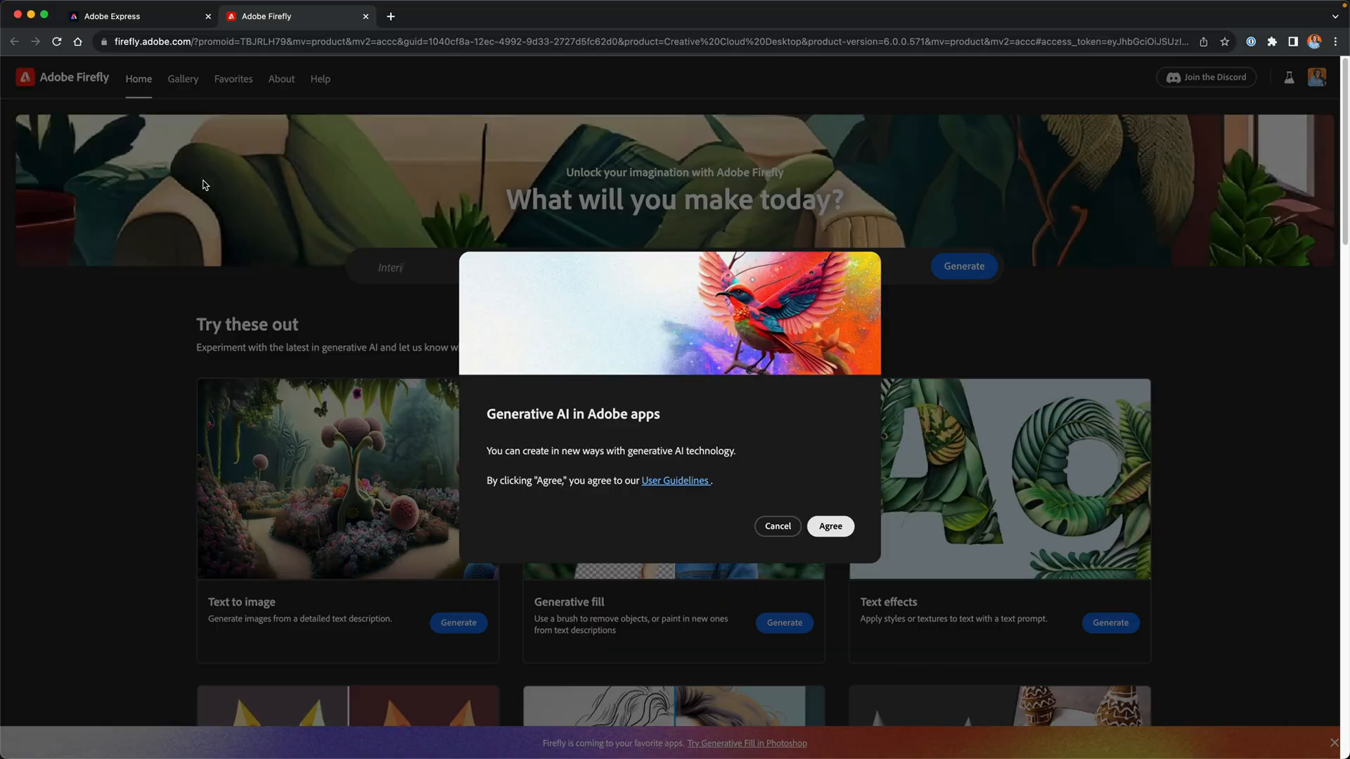
Agree to Firefly's generative AI guidelines and dismiss the What's new panel.
click(830, 526)
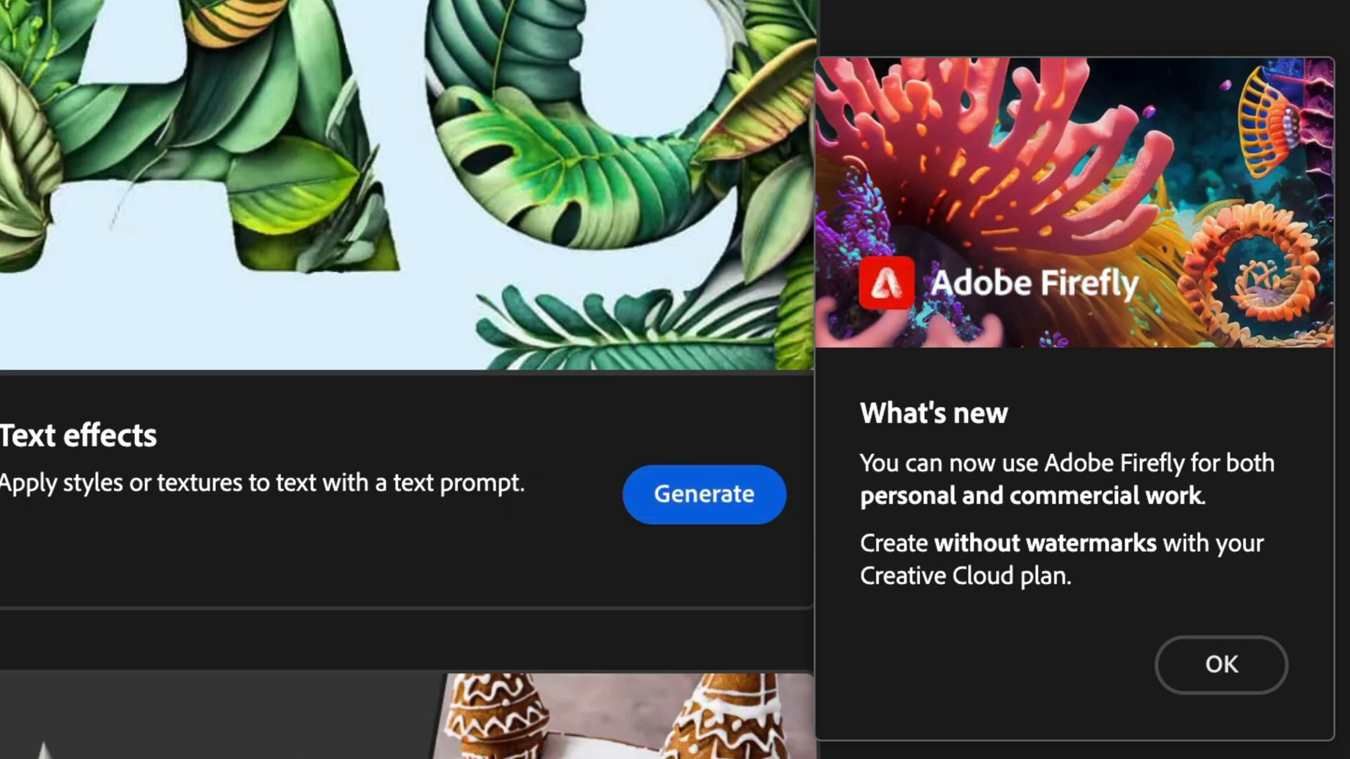
click(1220, 665)
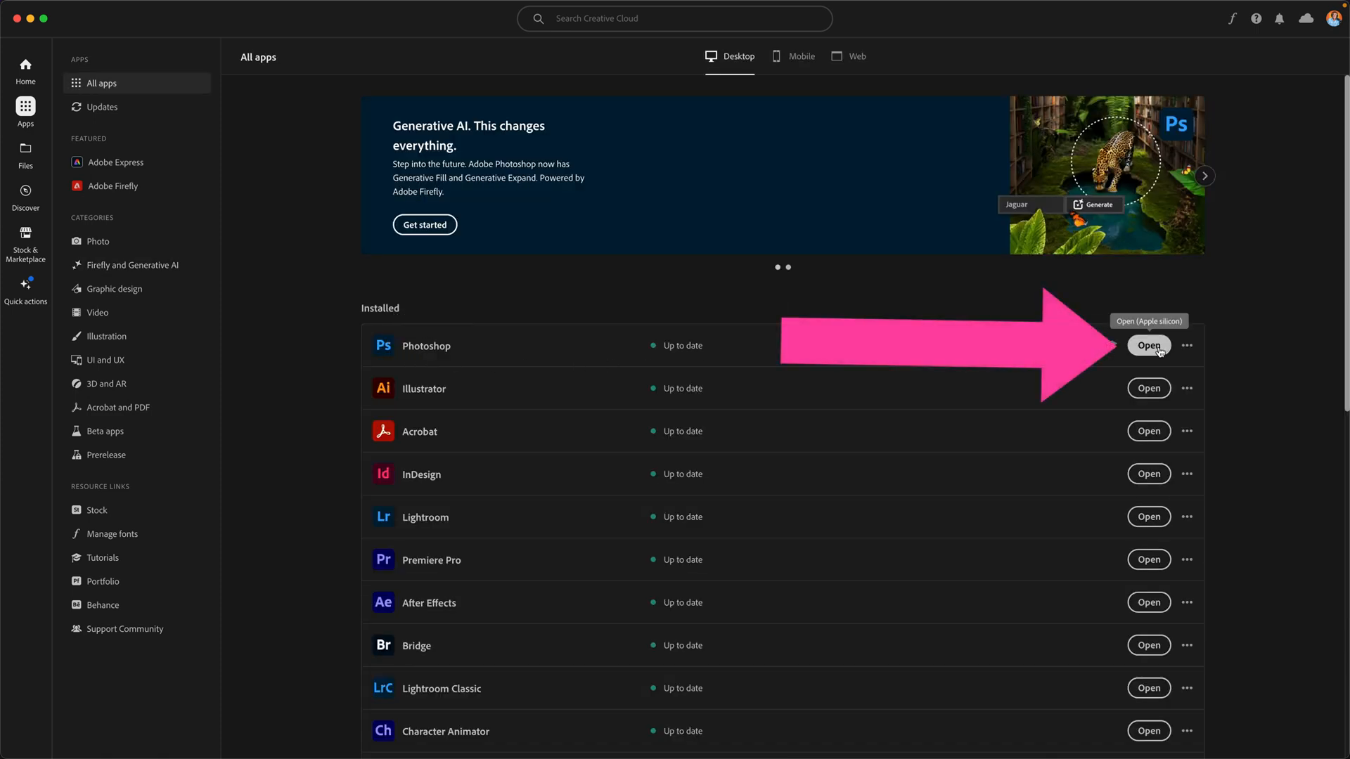
Open the newly updated Photoshop from the All apps list.
click(1148, 346)
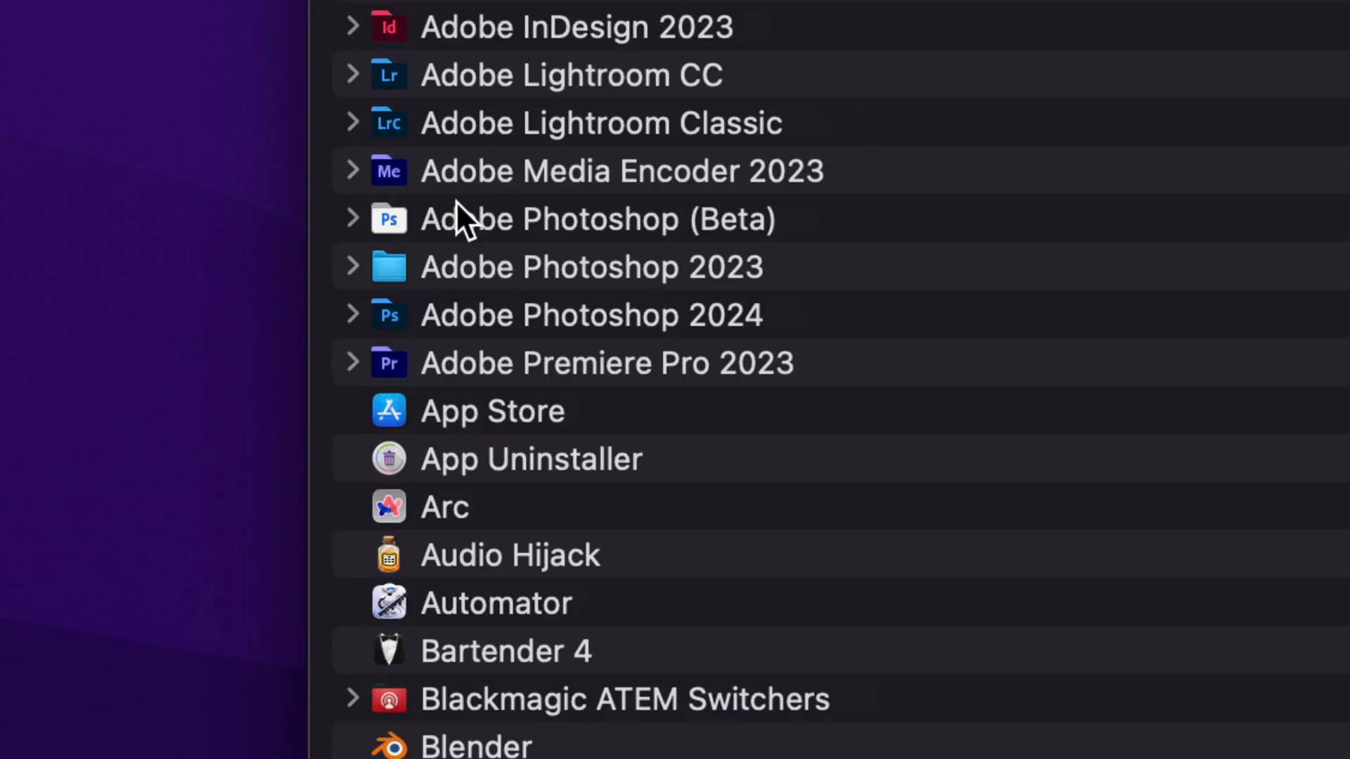
Browse Applications in Finder to see Photoshop 2024 beside 2023 and the Beta.
click(352, 315)
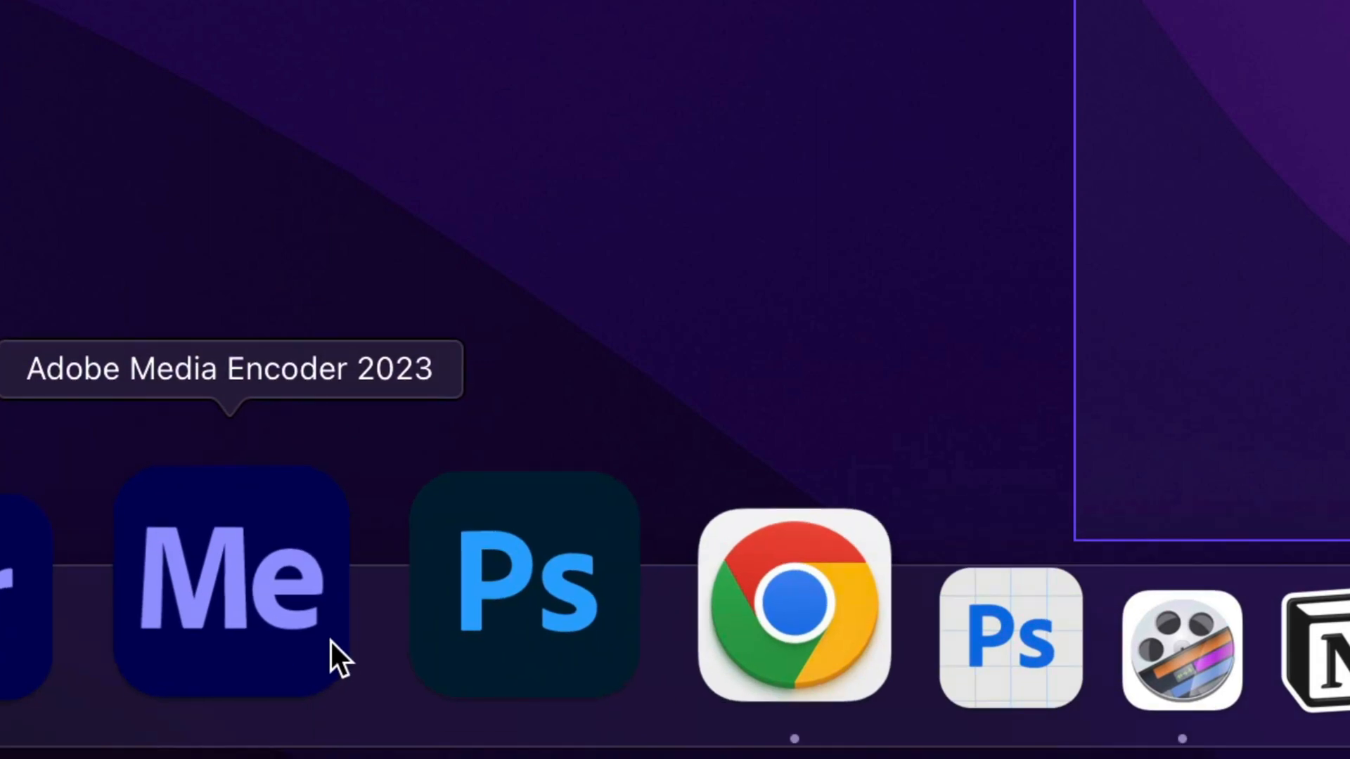
mouse_move(431, 612)
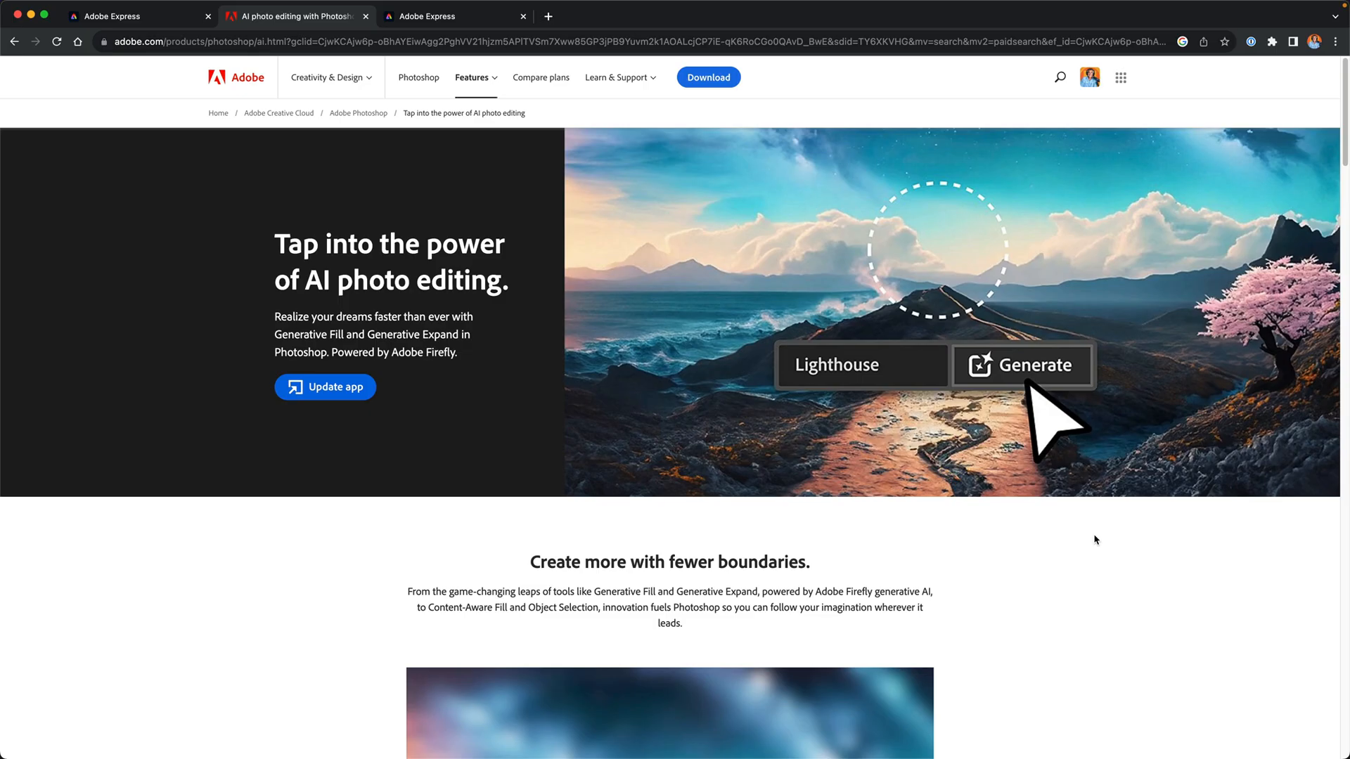
Scroll the Photoshop AI page down to the new background and Generative Expand sections.
scroll(down, 3)
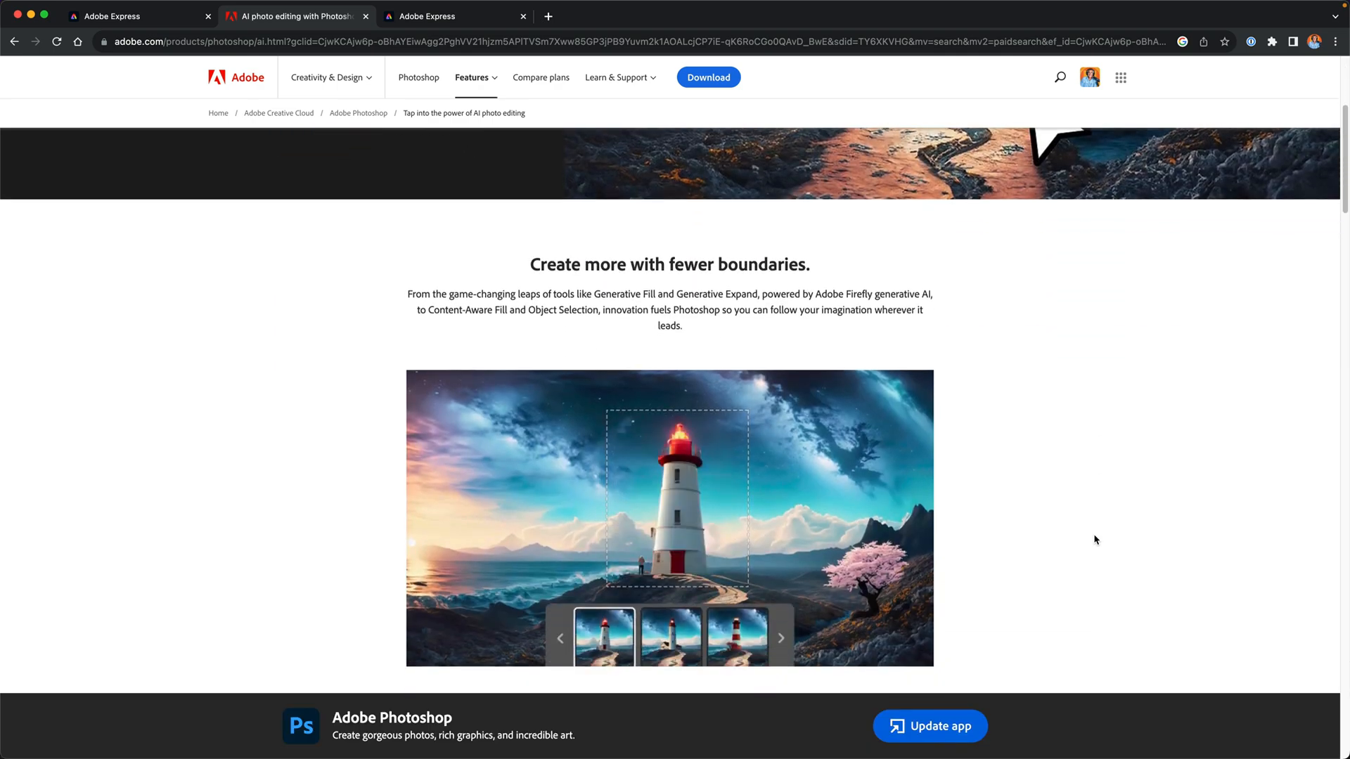
scroll(down, 3)
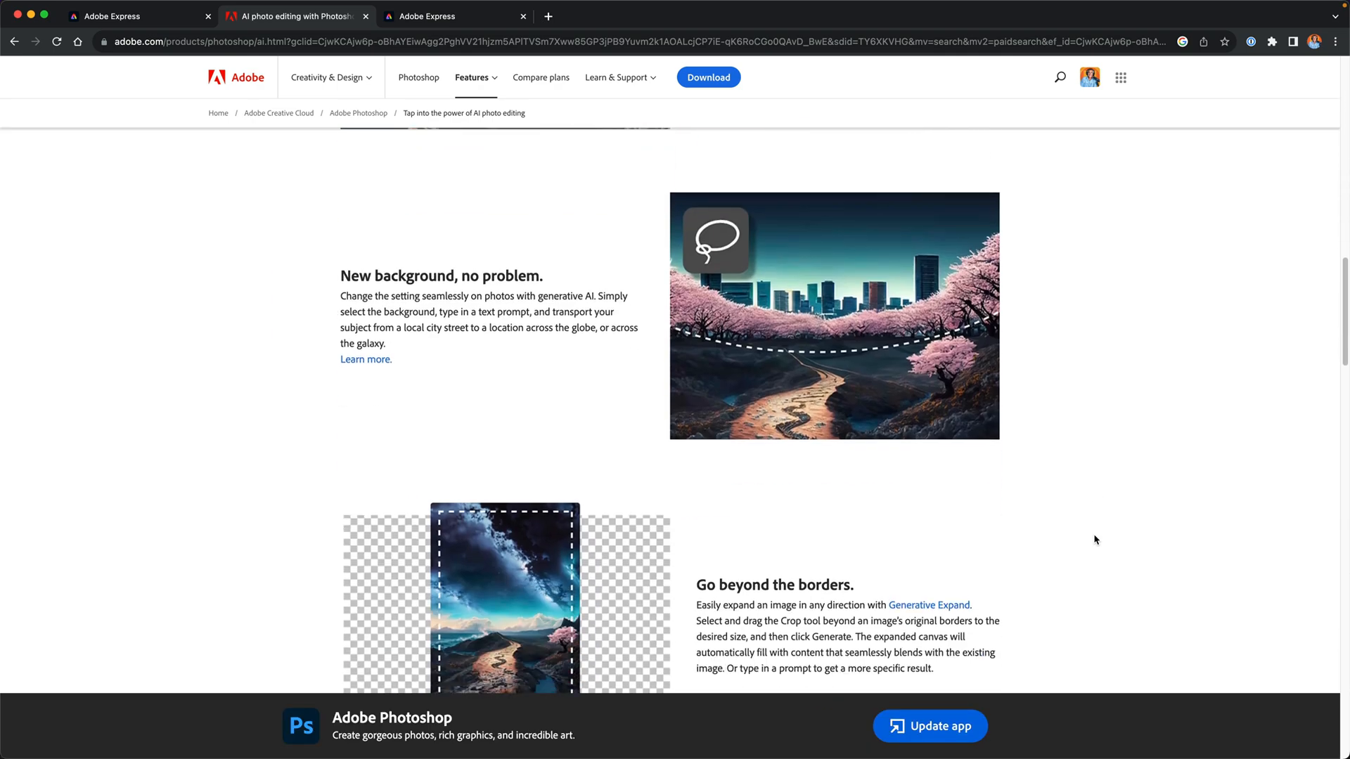
scroll(down, 3)
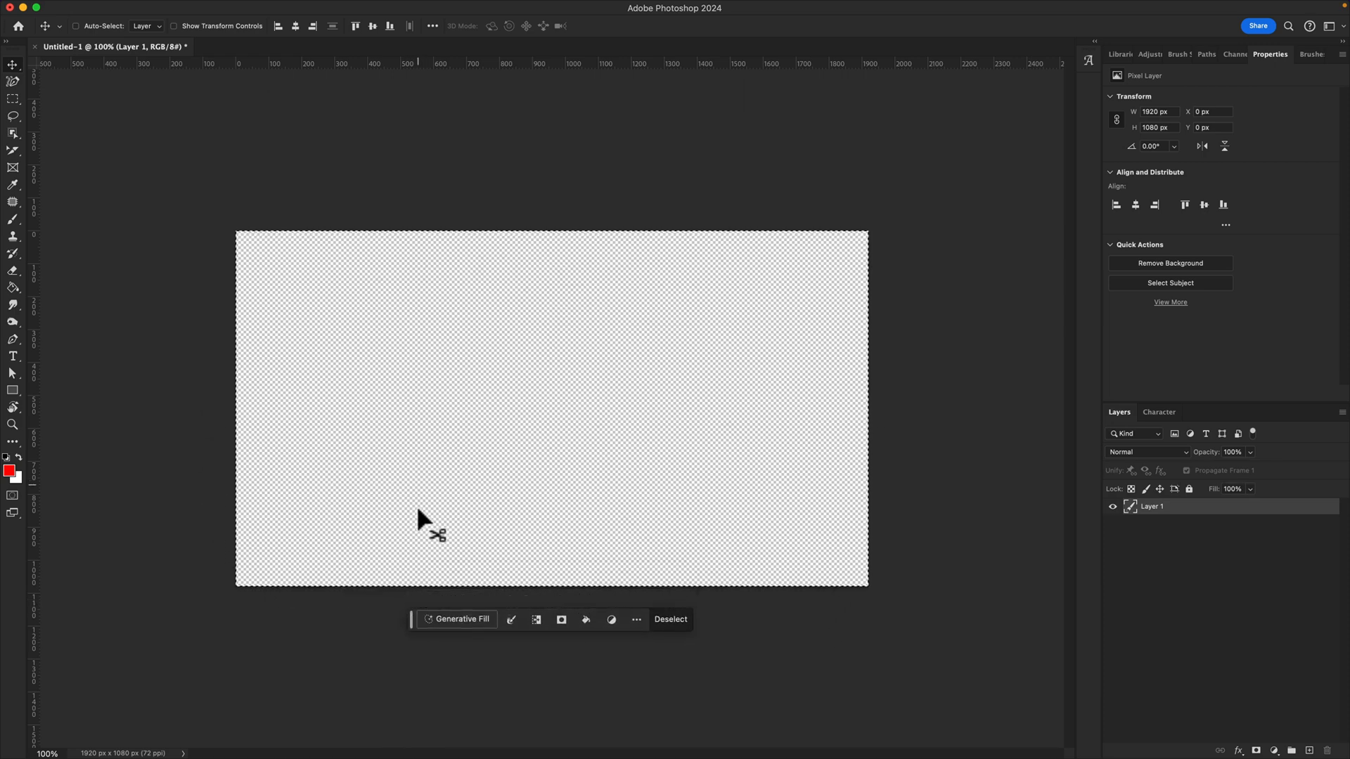
Generate a fill of the empty canvas from a line-etching waterfall-with-mountains prompt.
click(463, 619)
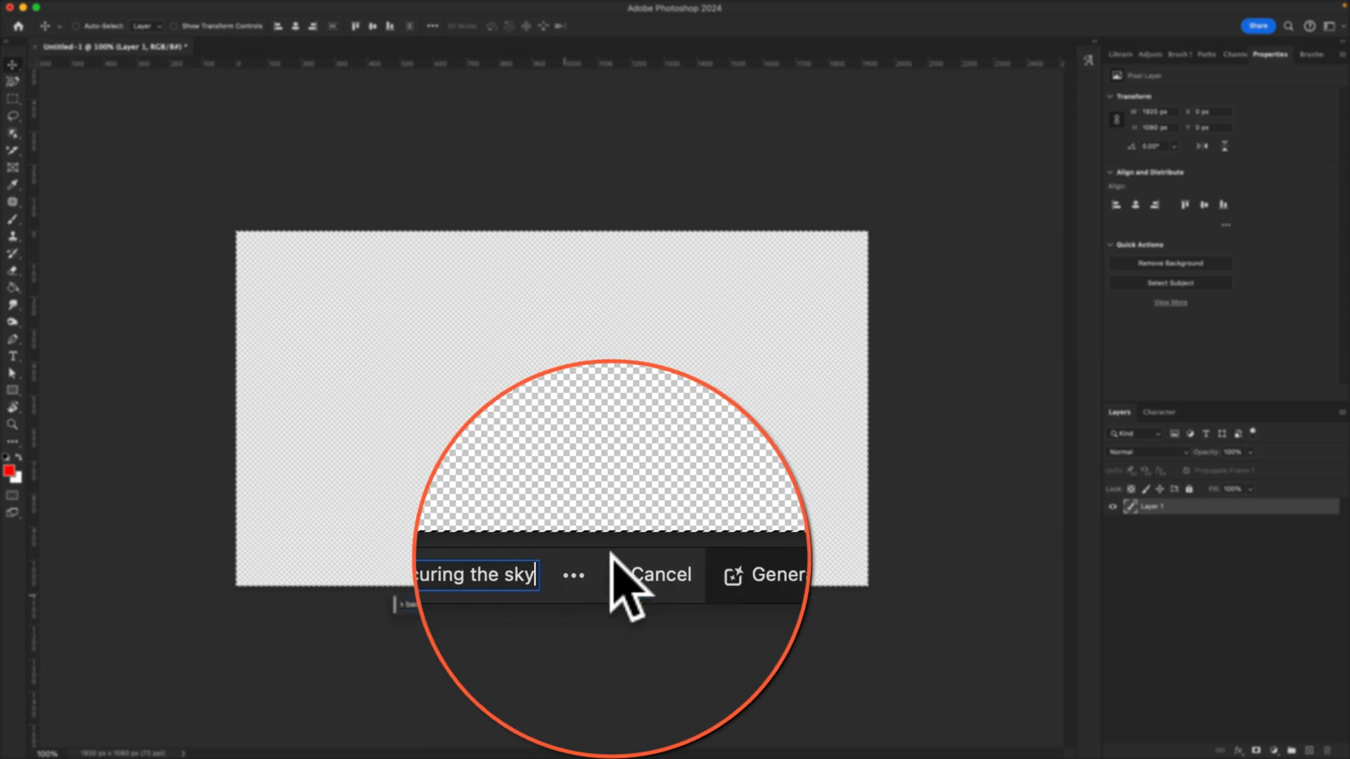
click(775, 574)
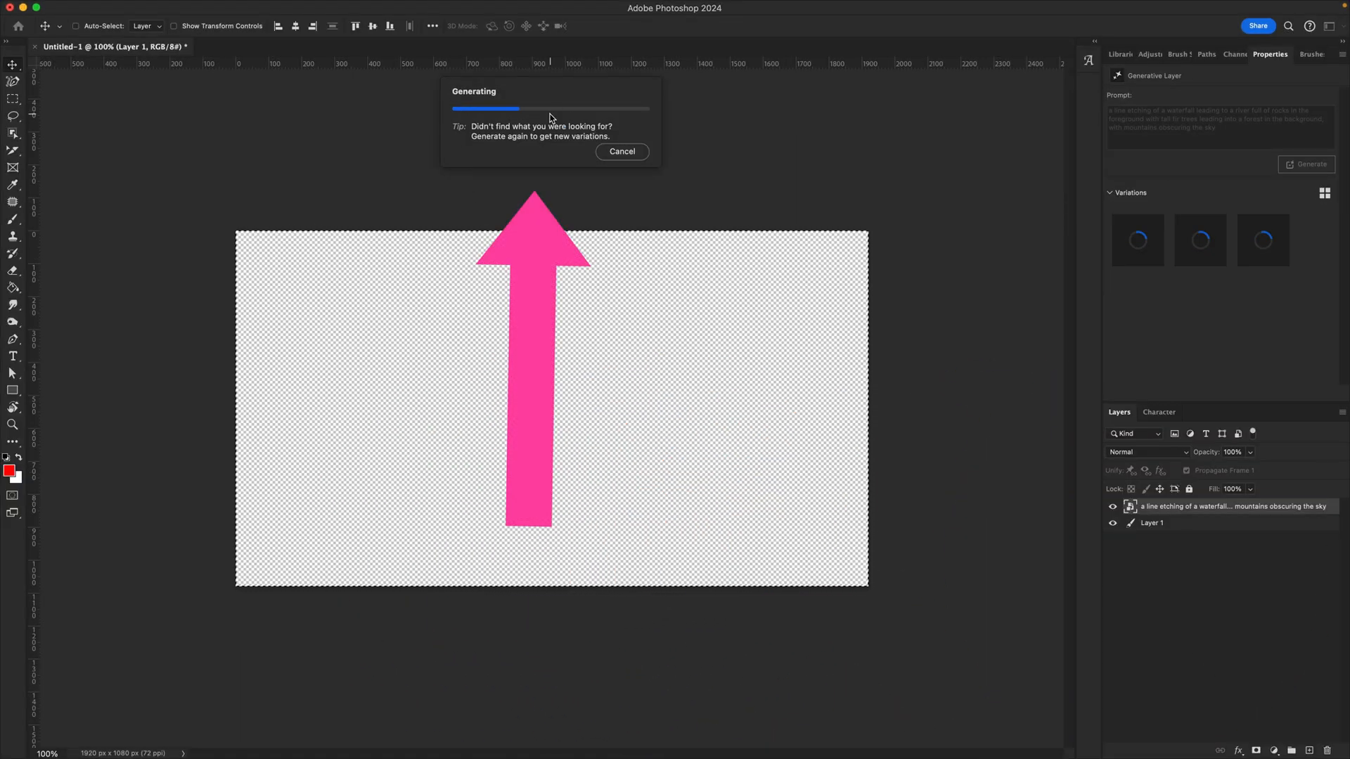
mouse_move(438, 125)
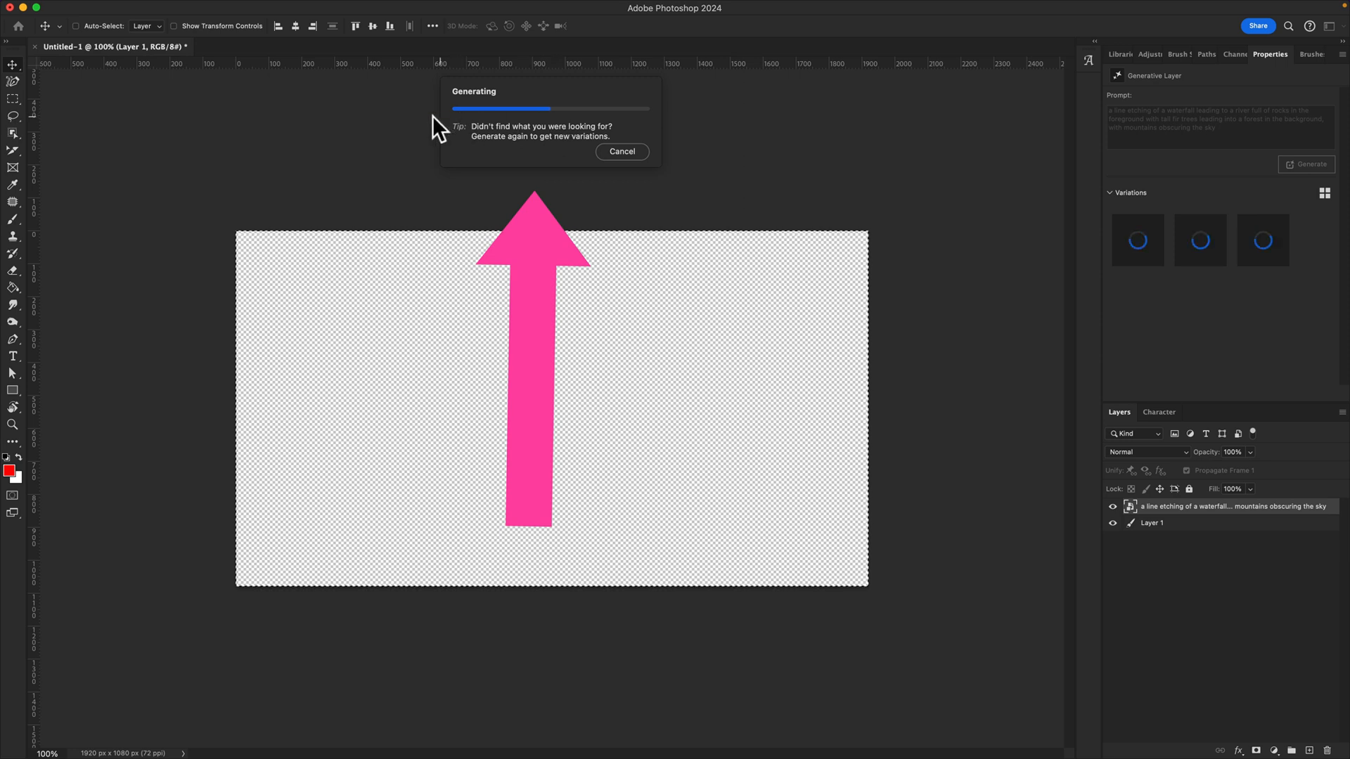
mouse_move(290, 136)
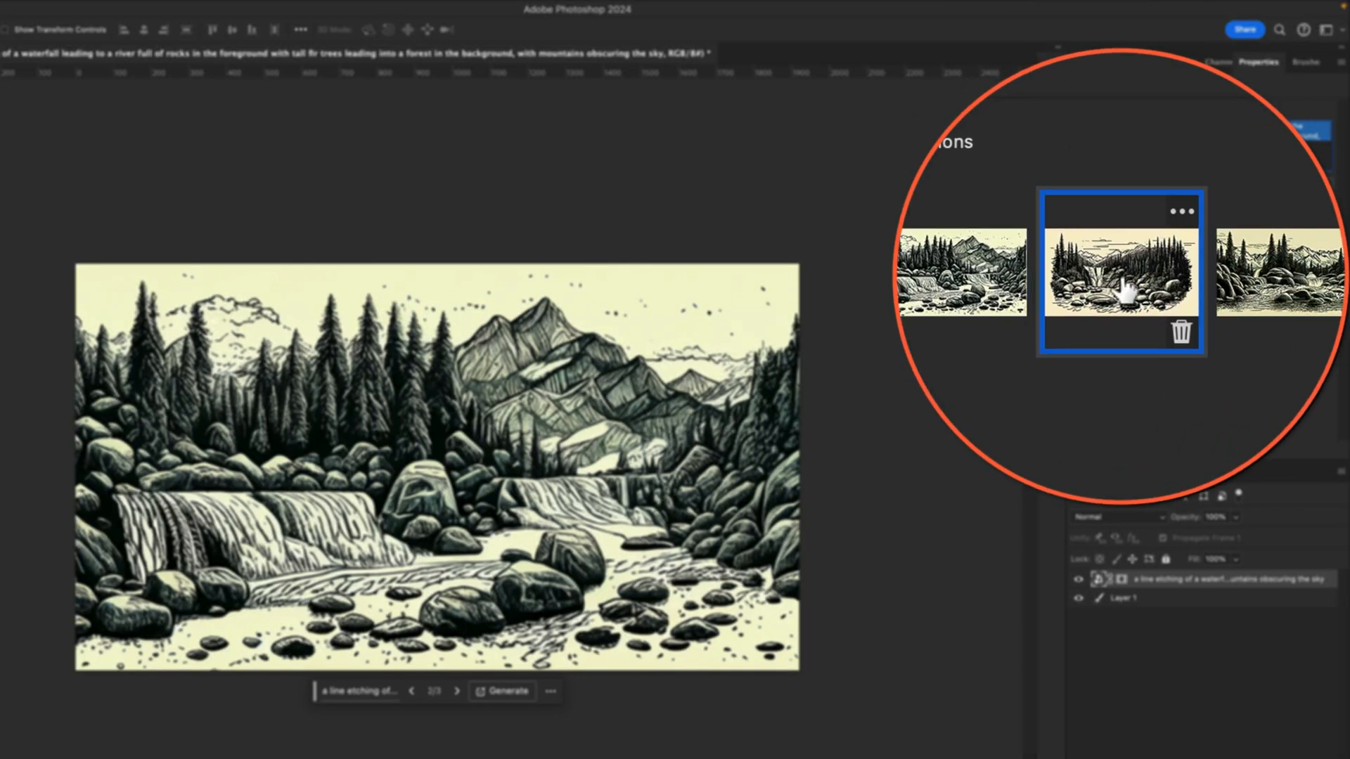
Preview the second waterfall variation, then regenerate to reach six etching variations.
click(1121, 280)
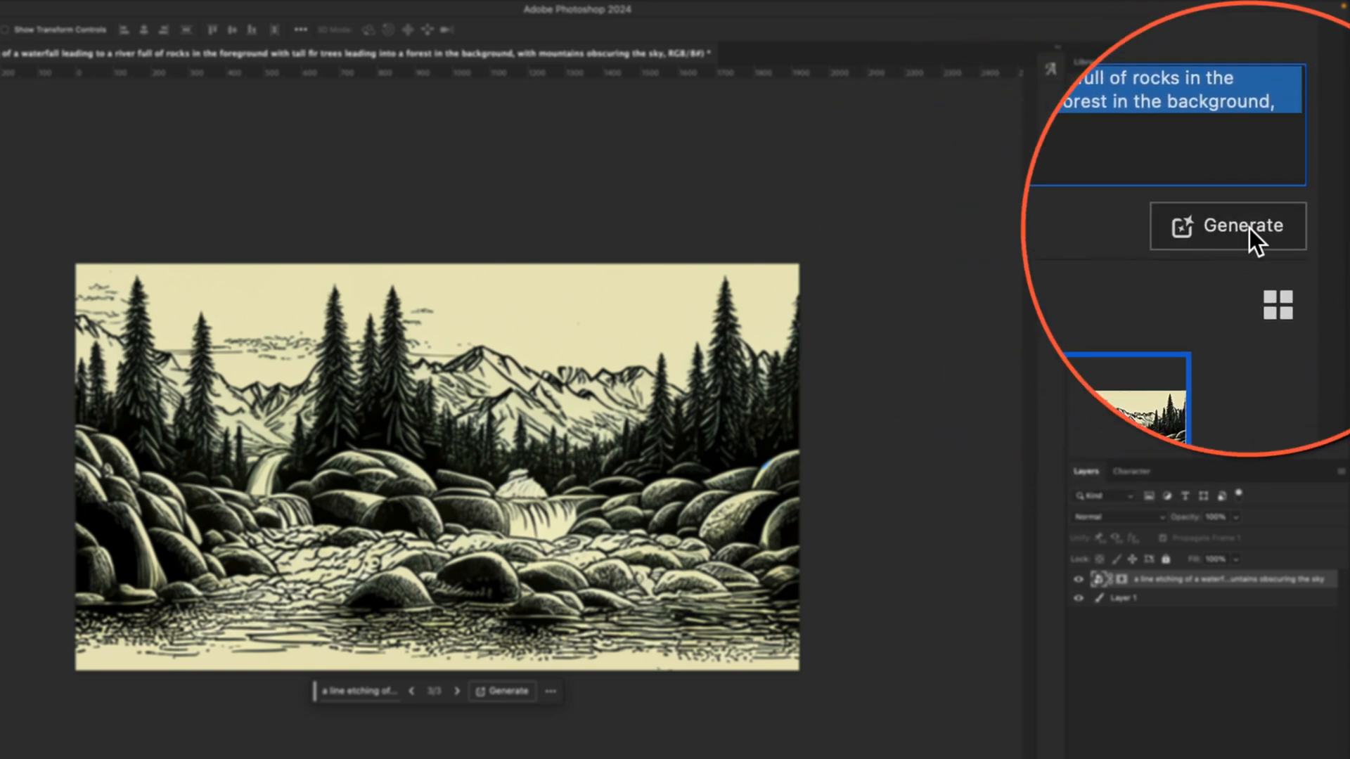
click(1238, 225)
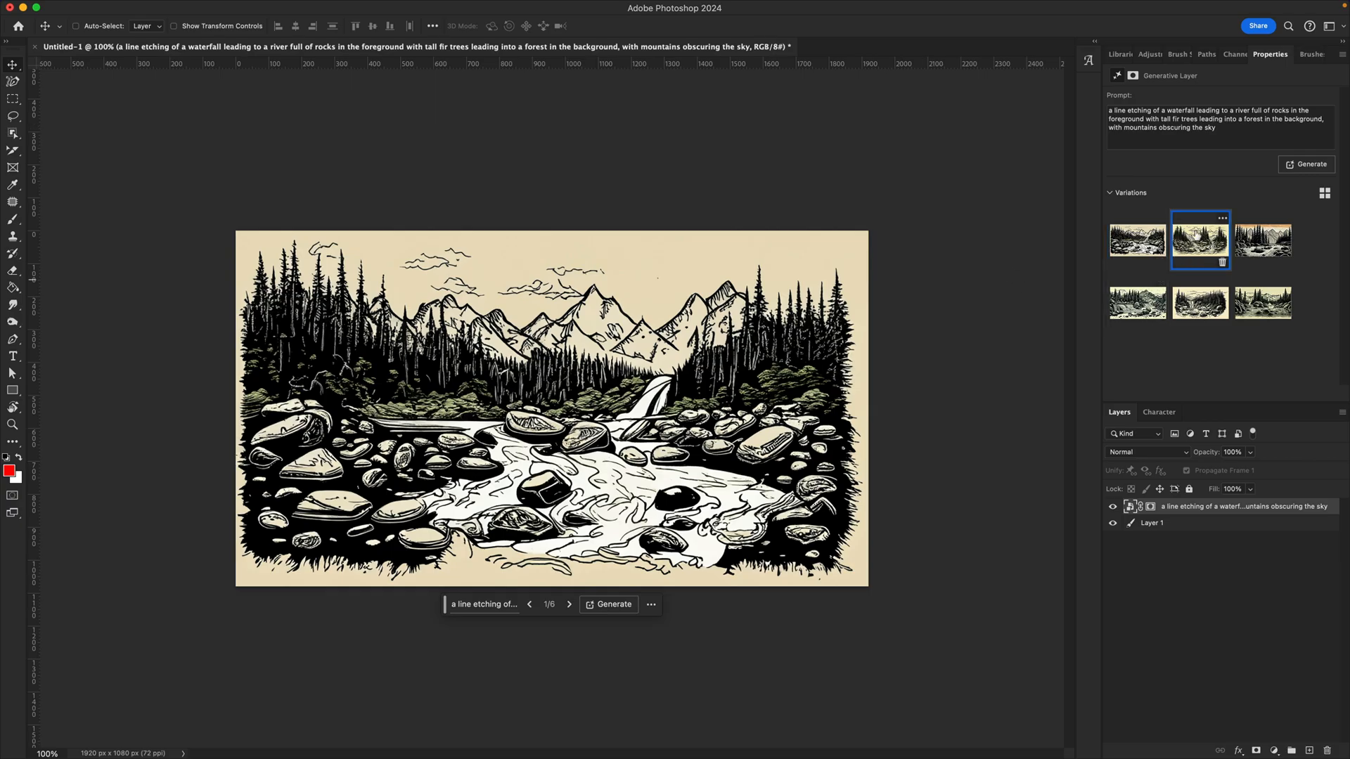